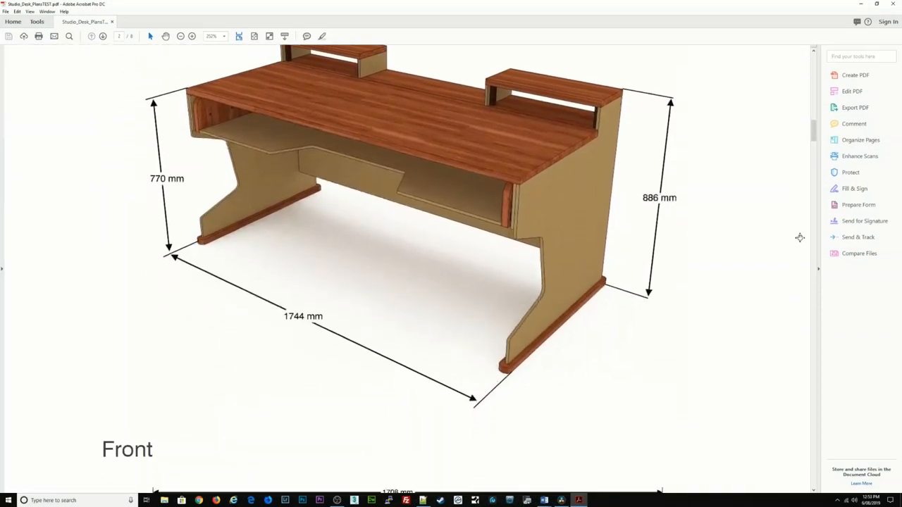
{"action": "scroll", "scroll_direction": "down", "scroll_amount": 3}
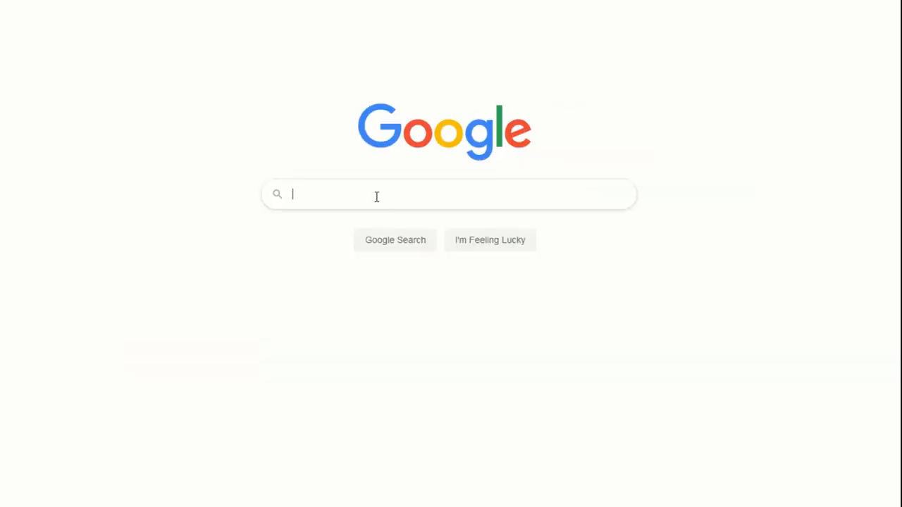
{"action": "type", "text": "home s"}
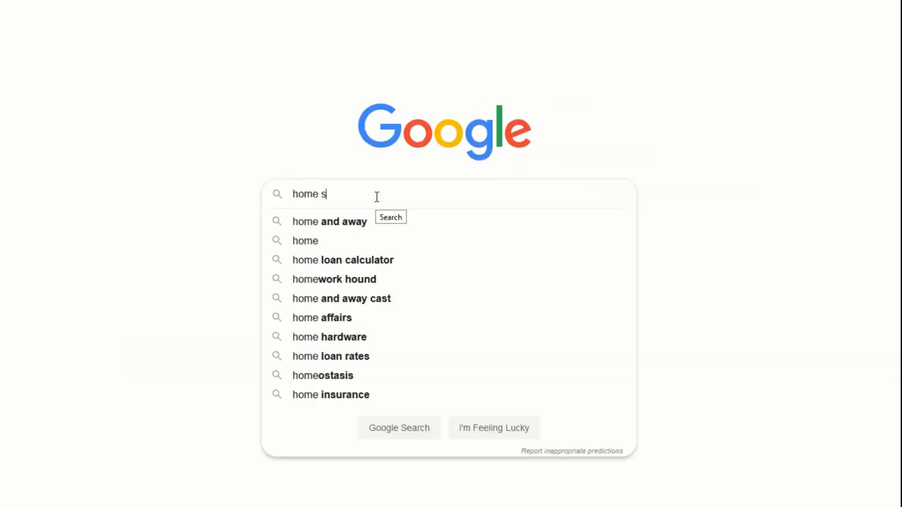
{"action": "type", "text": "tudio desk"}
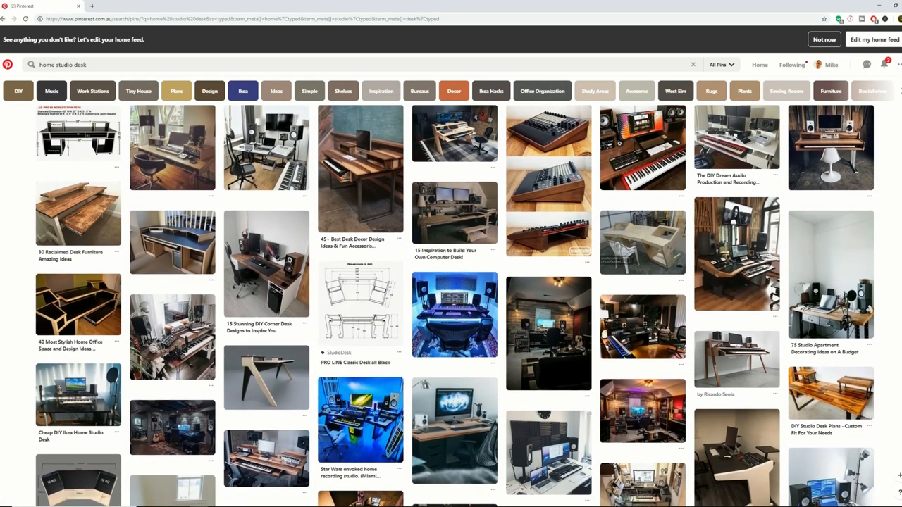
{"action": "scroll", "scroll_direction": "down", "scroll_amount": 3}
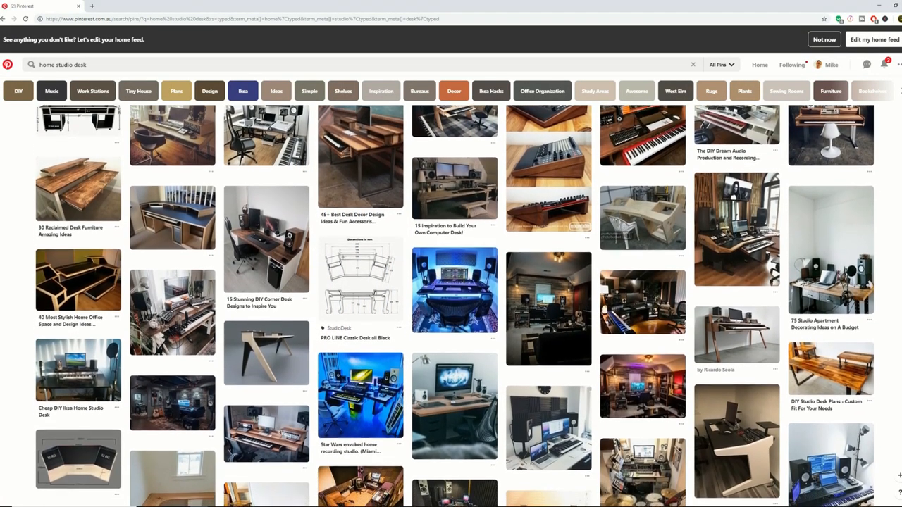
{"action": "scroll", "scroll_direction": "down", "scroll_amount": 3}
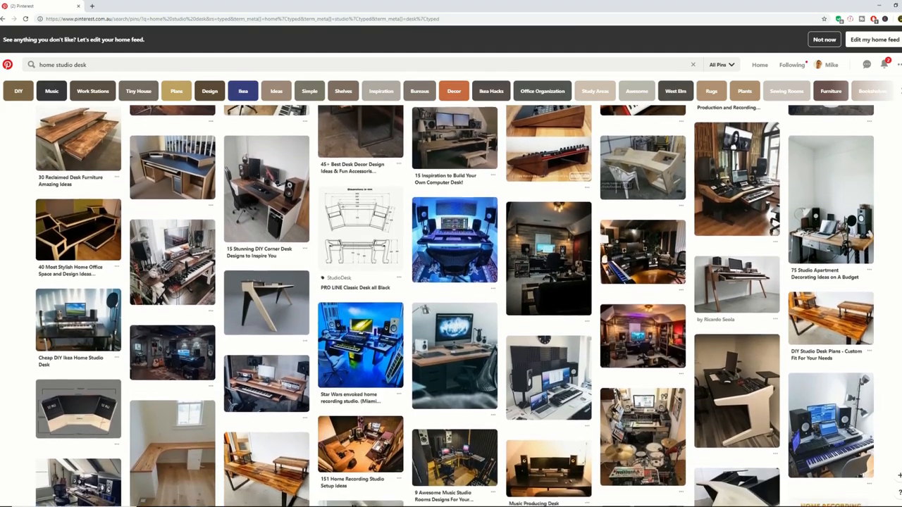
{"action": "scroll", "scroll_direction": "down", "scroll_amount": 3}
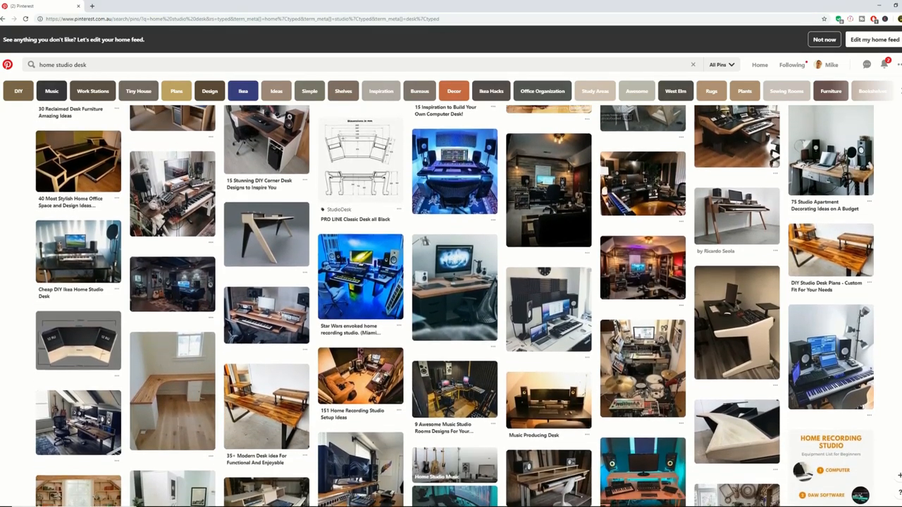
{"action": "scroll", "scroll_direction": "down", "scroll_amount": 3}
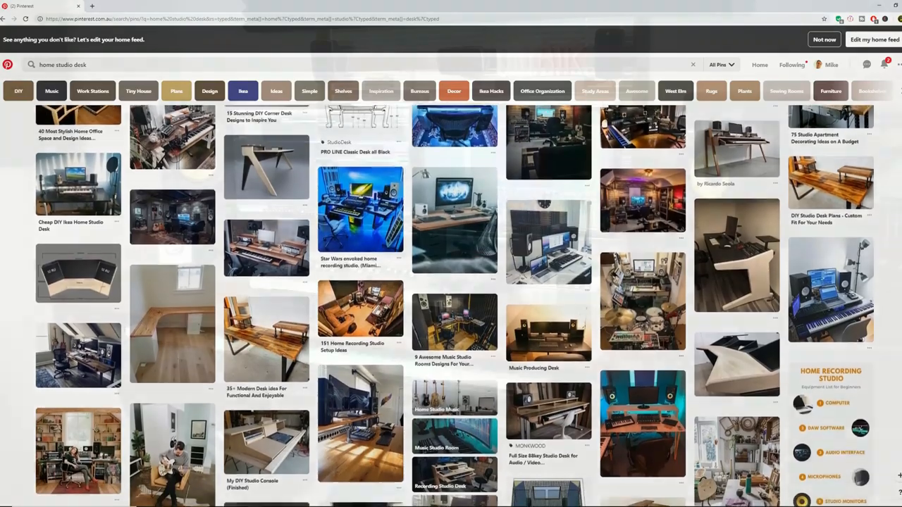